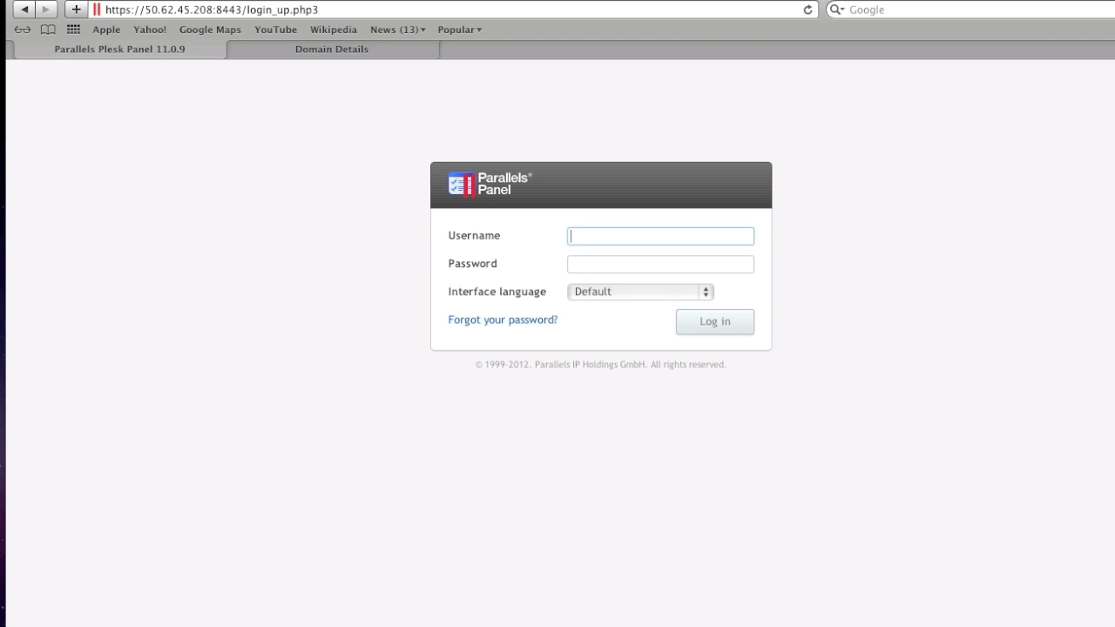
Log in to Plesk with username 'Admin' and its password.
text(Admin)
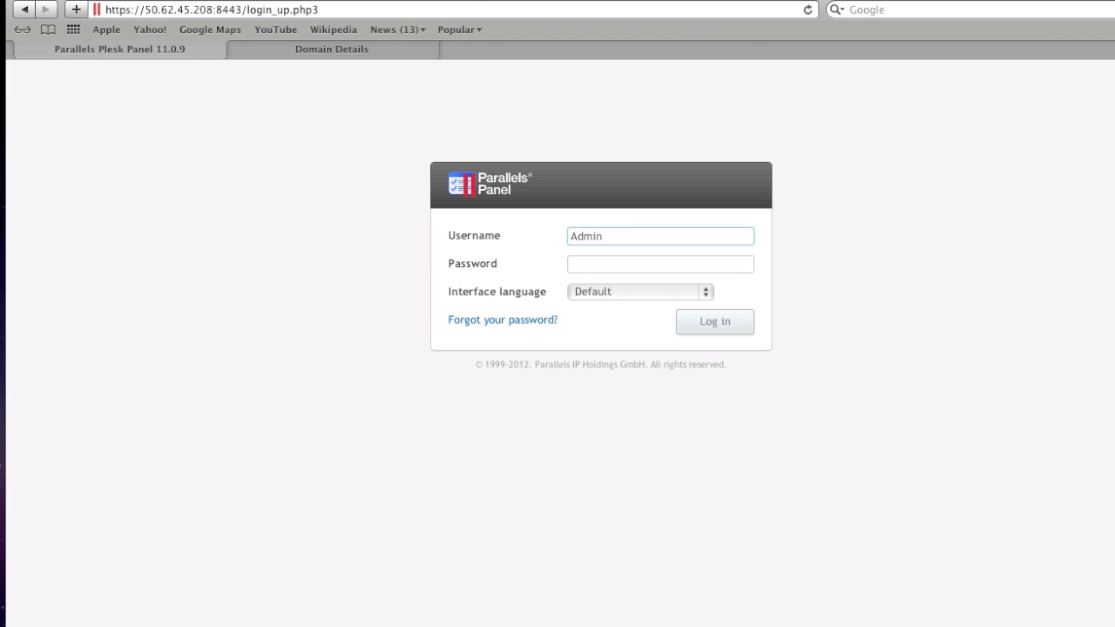
click(660, 264)
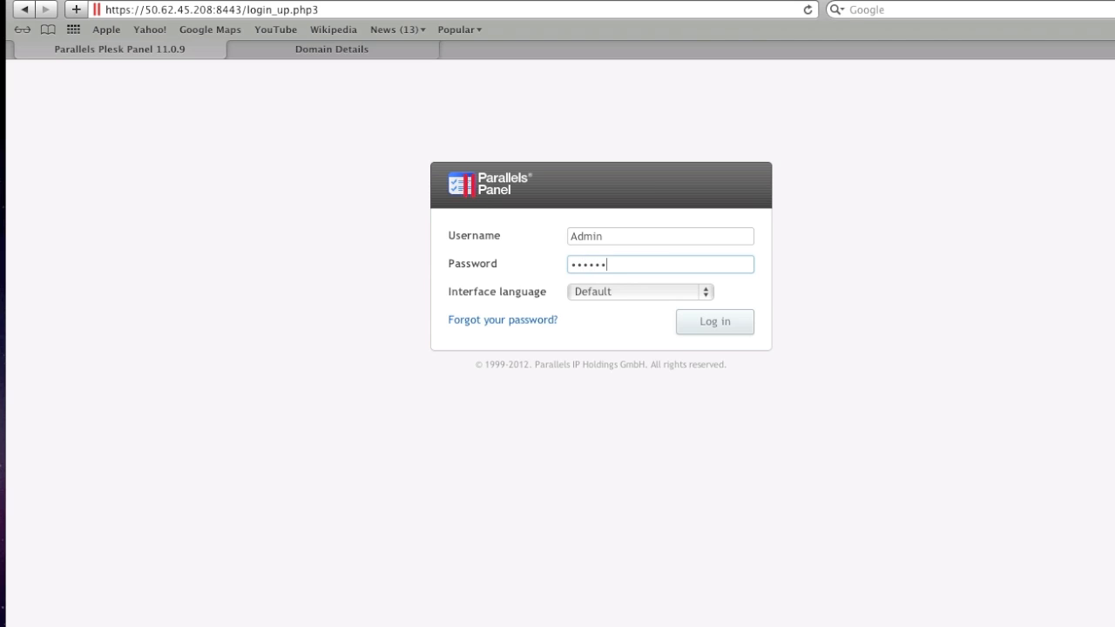
key(BackSpace)
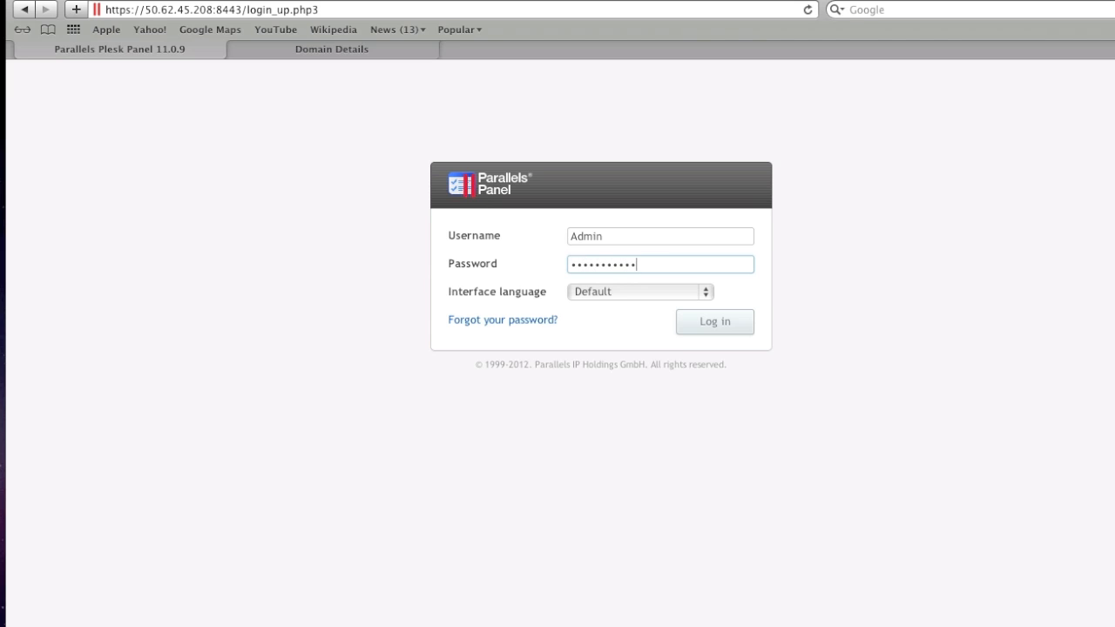
click(714, 322)
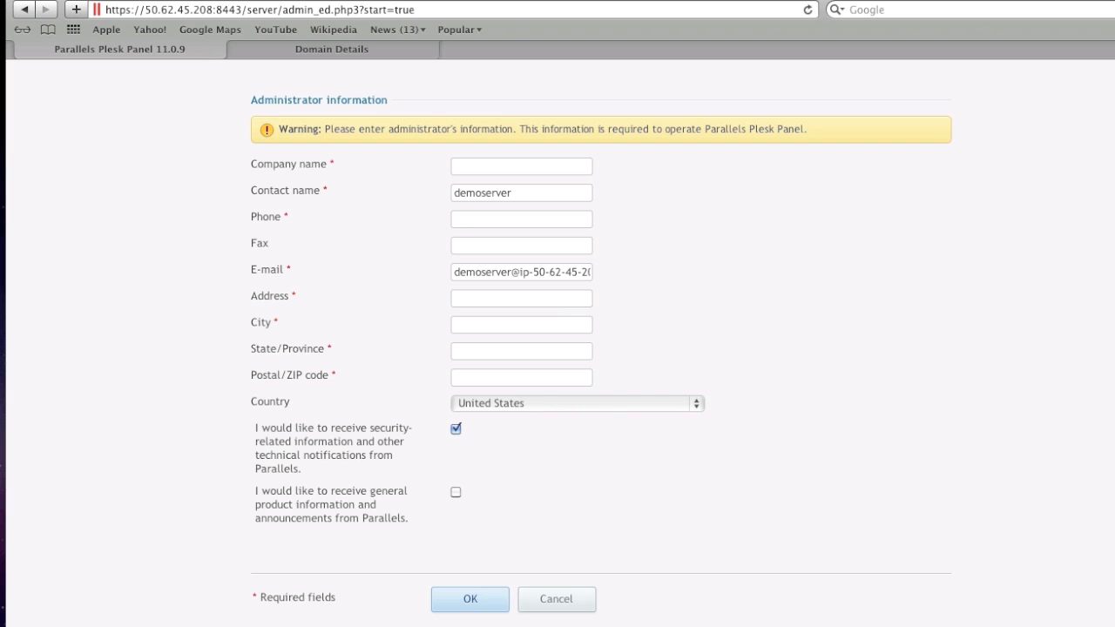
mouse_move(521, 536)
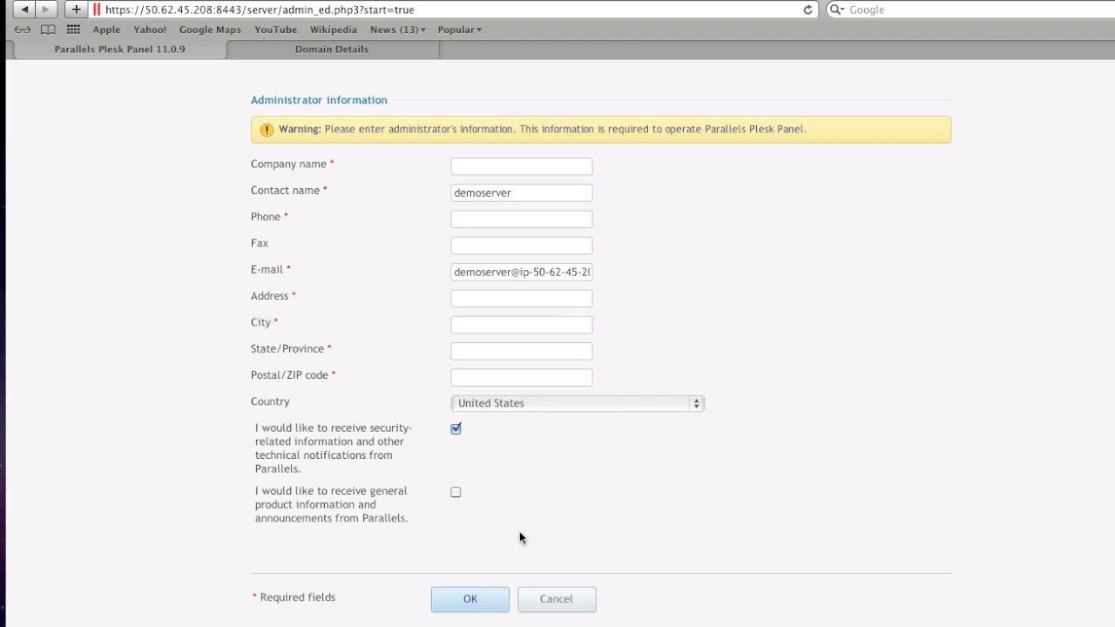
mouse_move(588, 440)
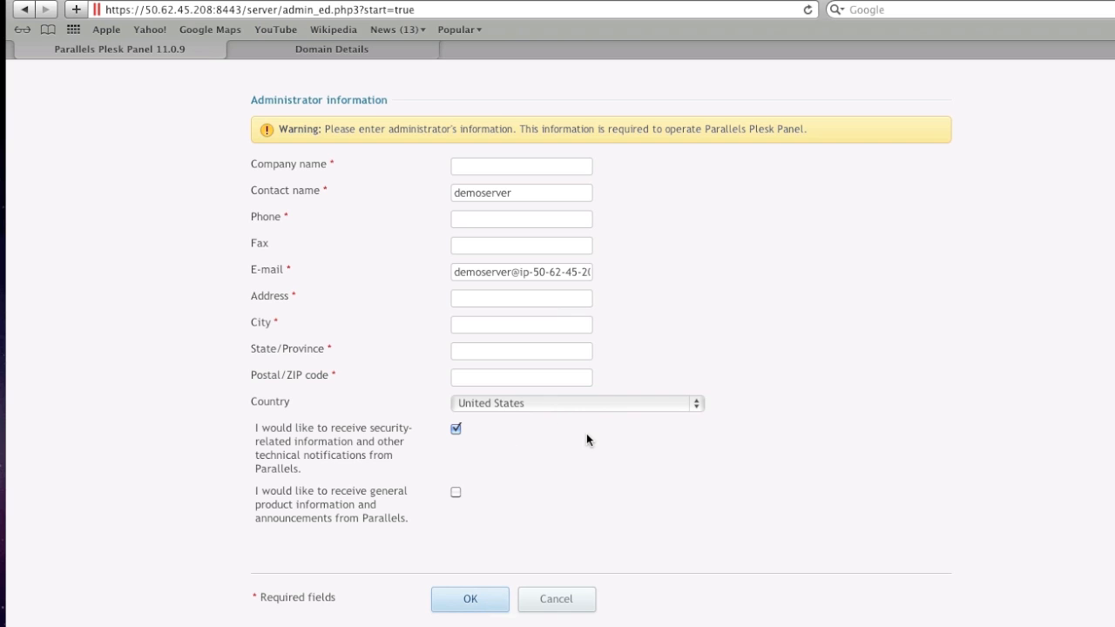